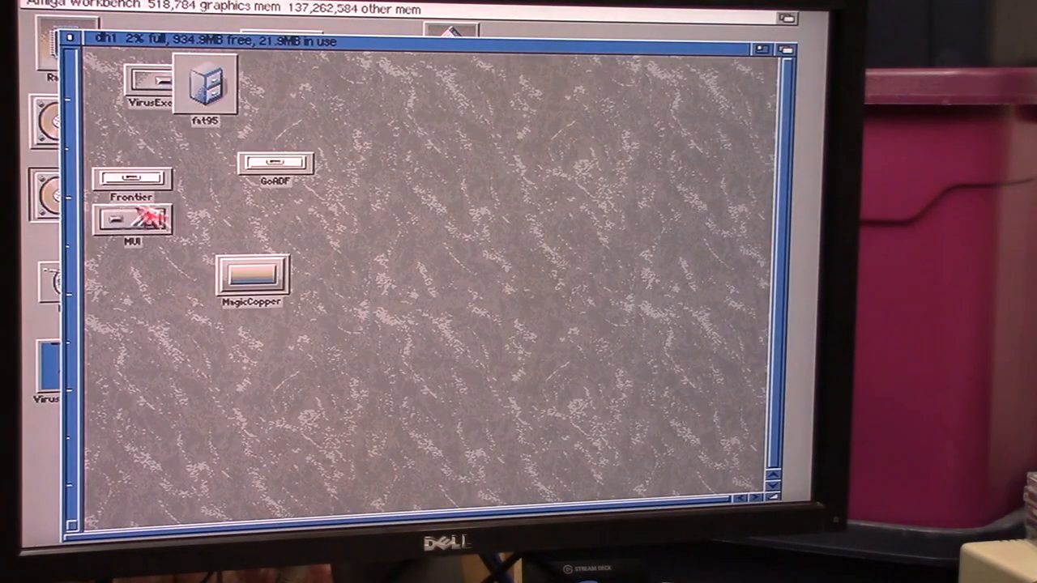
Mount the installer disk image via GoADF and open the 4.3Install disk.
double_click(275, 162)
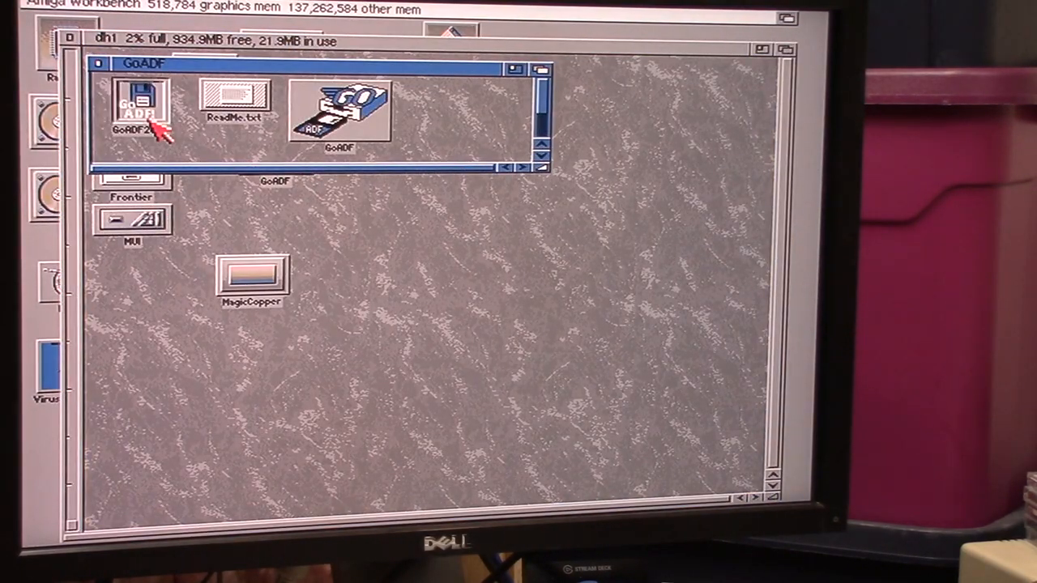
double_click(137, 110)
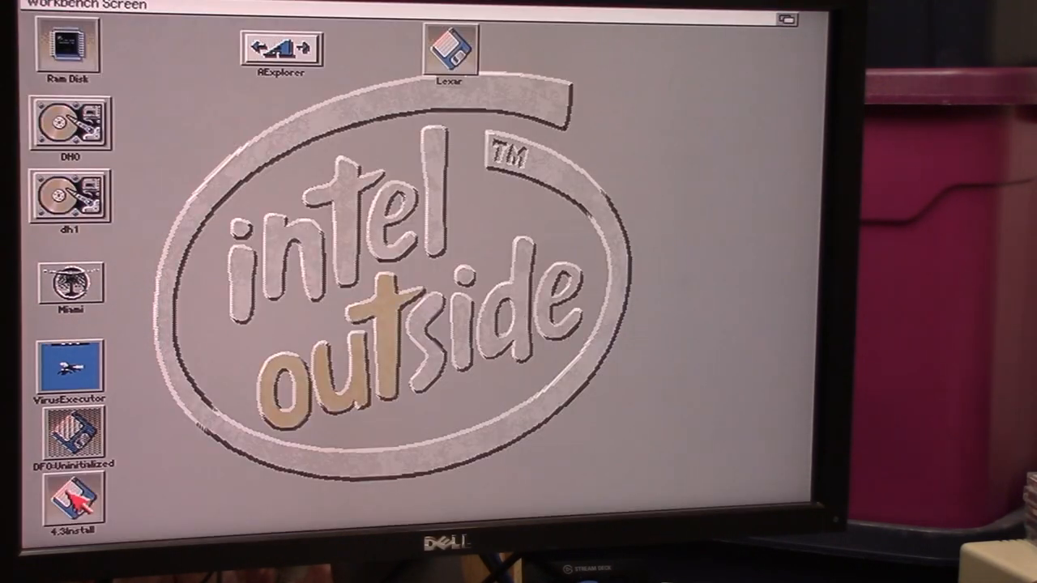
double_click(71, 502)
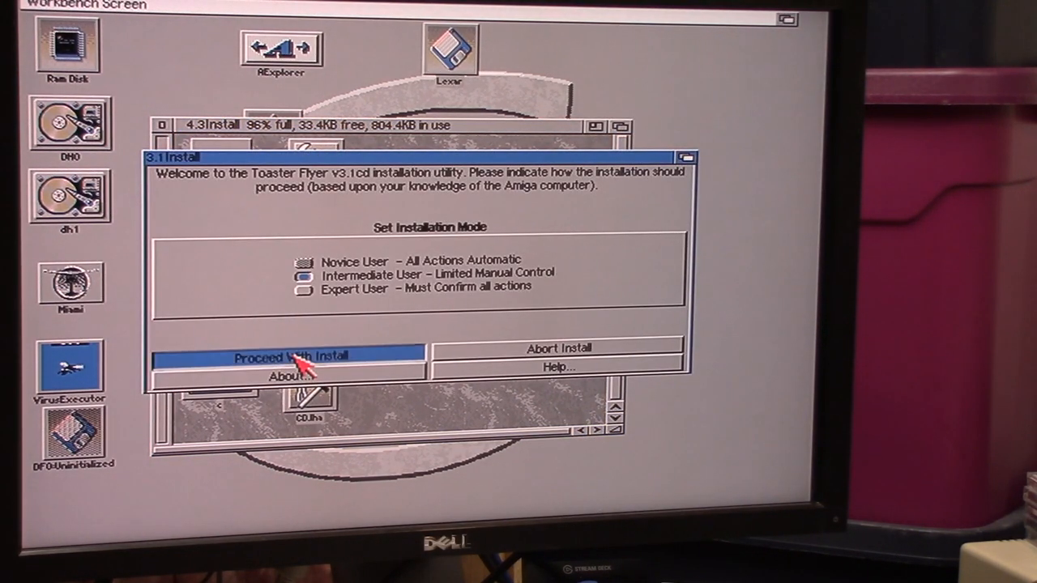
Proceed with the Toaster Flyer install in intermediate mode and accept the options.
click(289, 358)
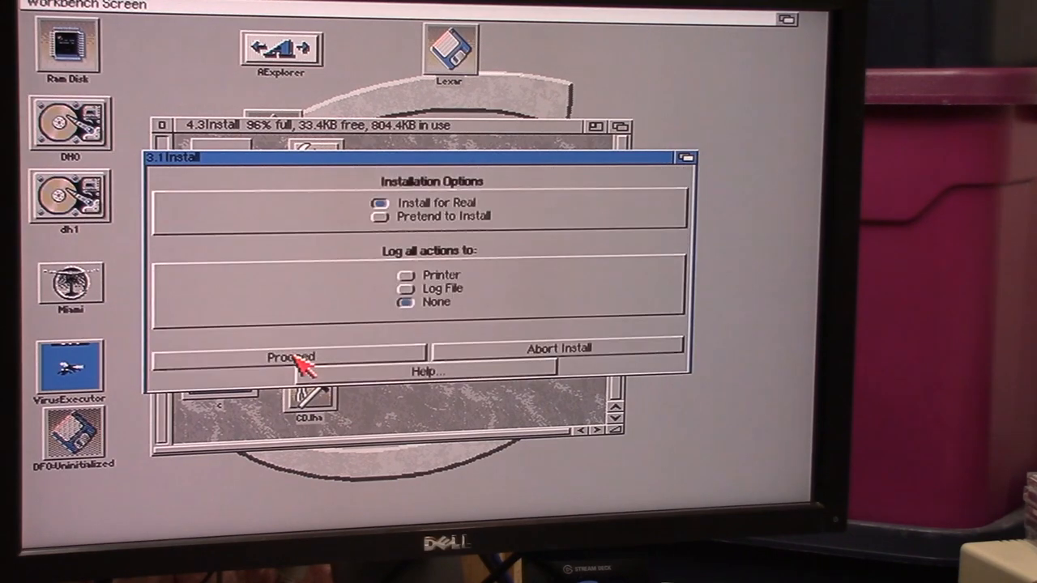
click(288, 358)
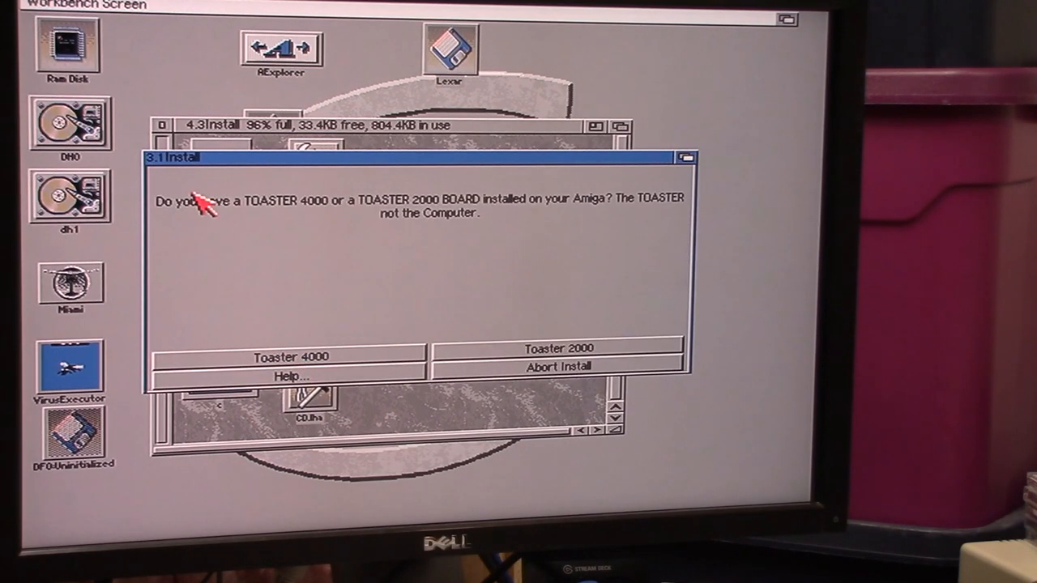
mouse_move(531, 359)
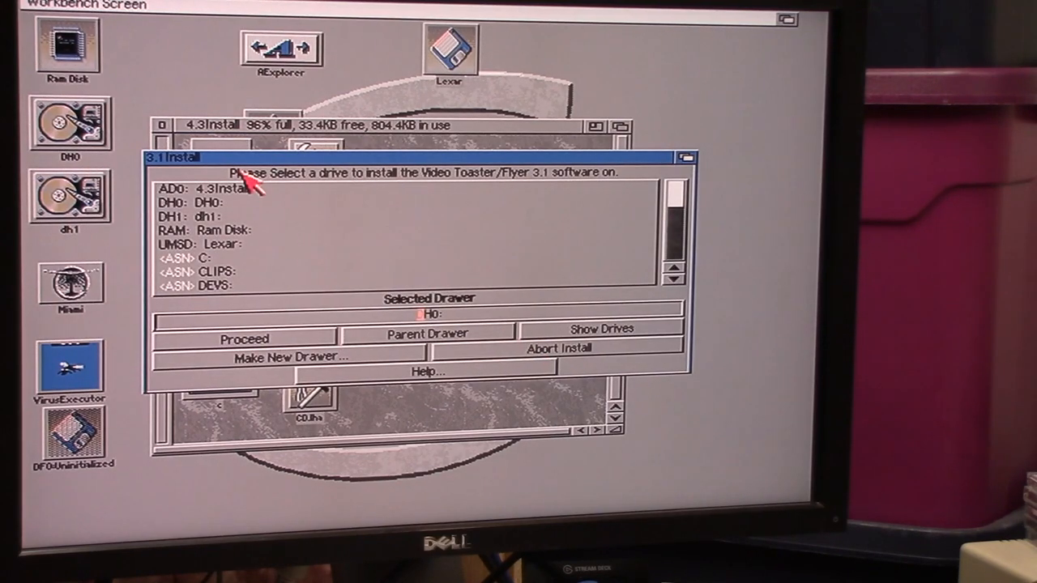
mouse_move(182, 225)
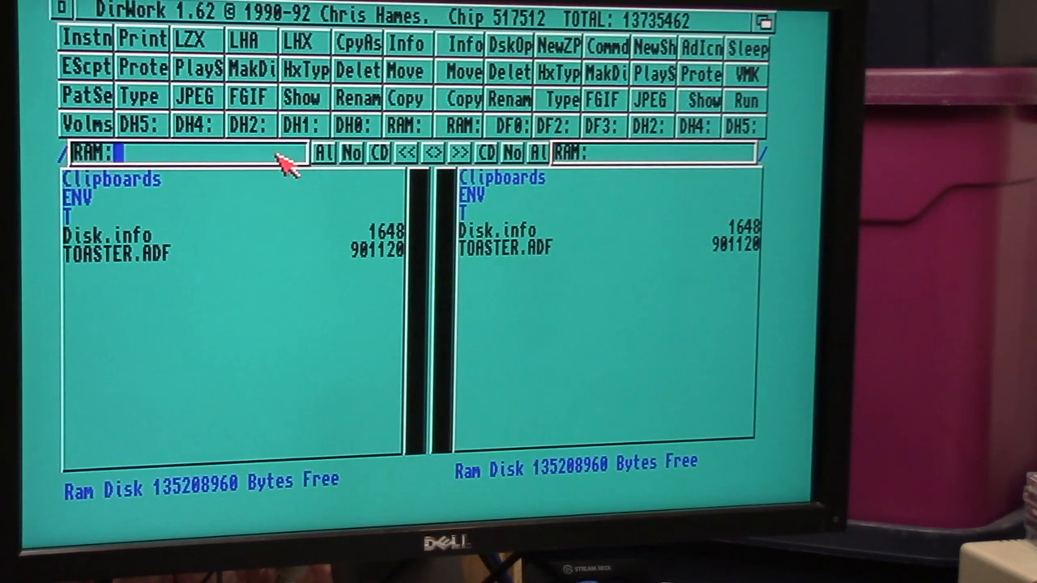
Navigate to lexar: and rename the Video toaster folder to VT4_3.
text(lexar:)
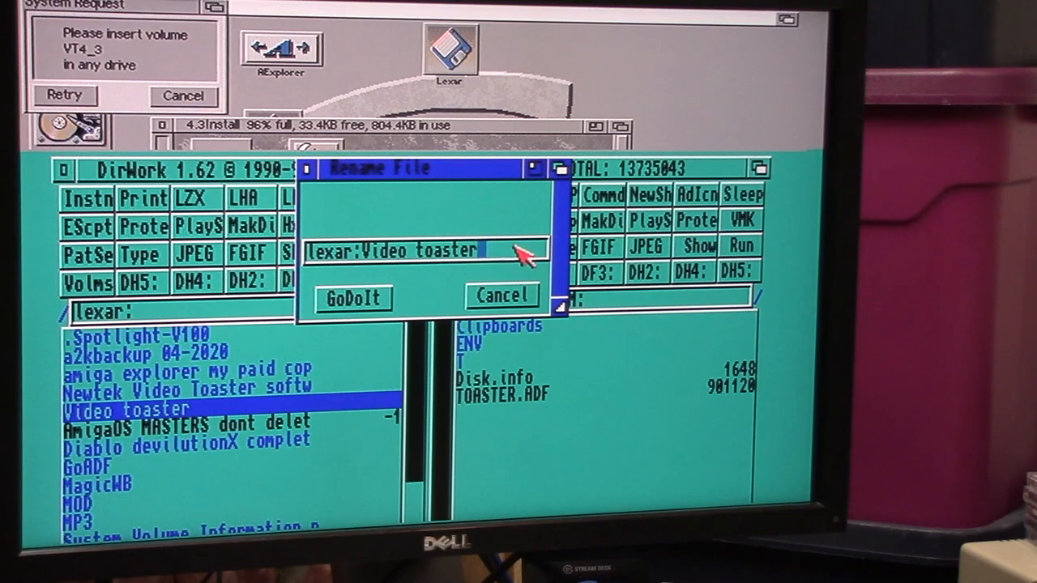
key(Backspace)
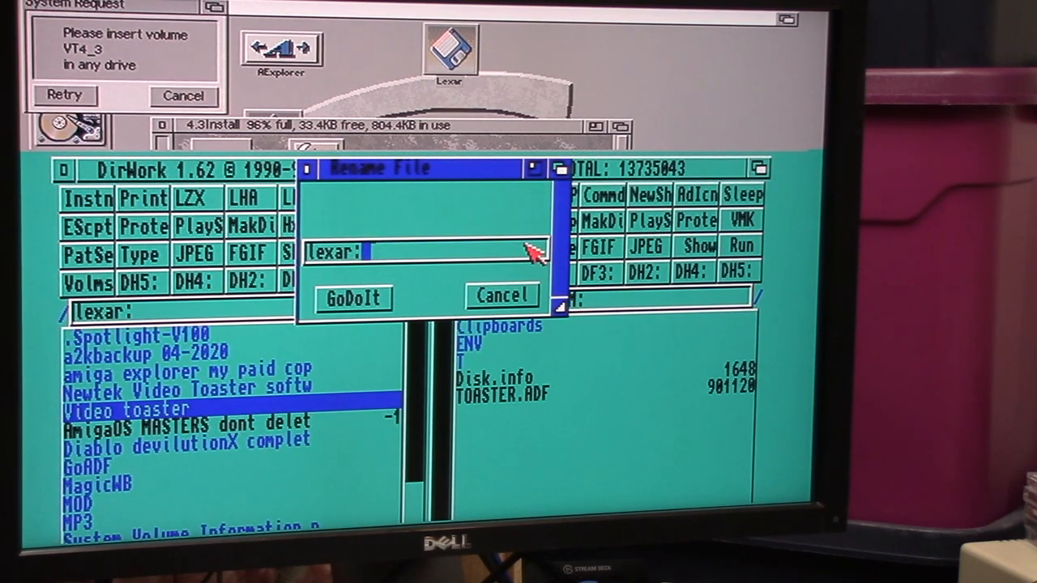
text(VT4)
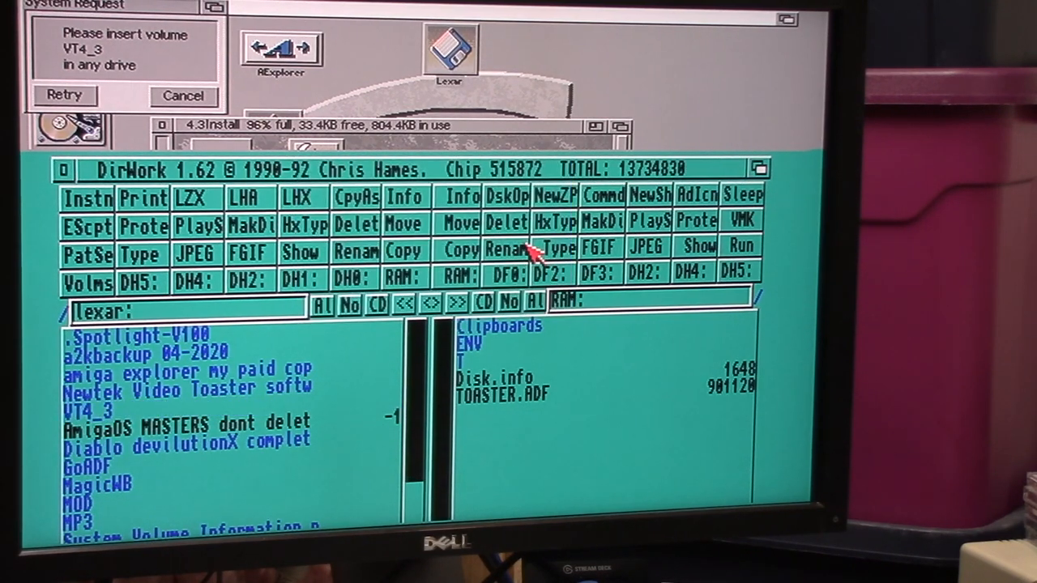
mouse_move(227, 167)
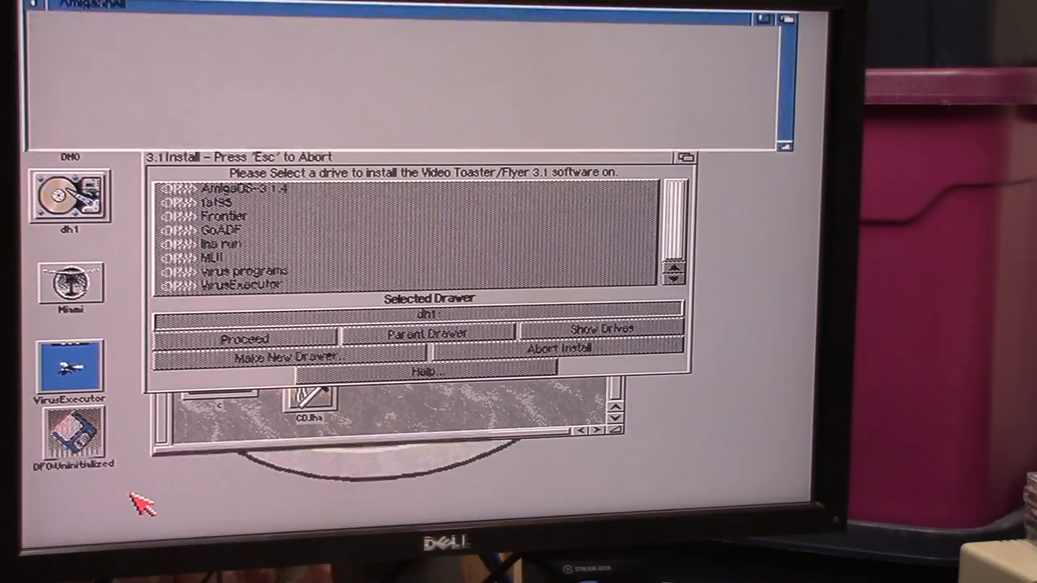
Assign VT4_3: to "Lexar:VT4_3" in the Shell so the installer finds its volume.
text(asign)
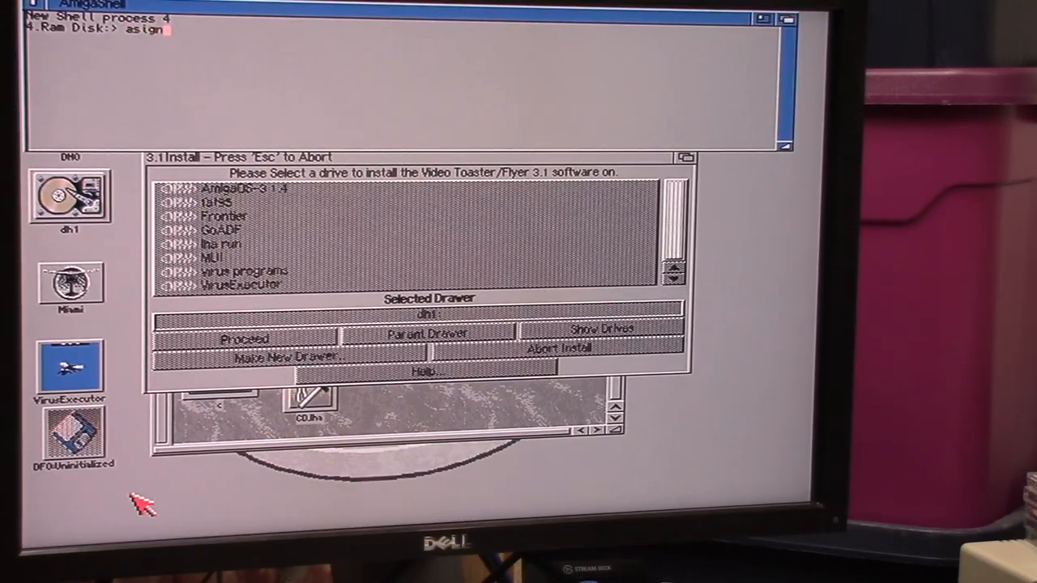
mouse_move(283, 191)
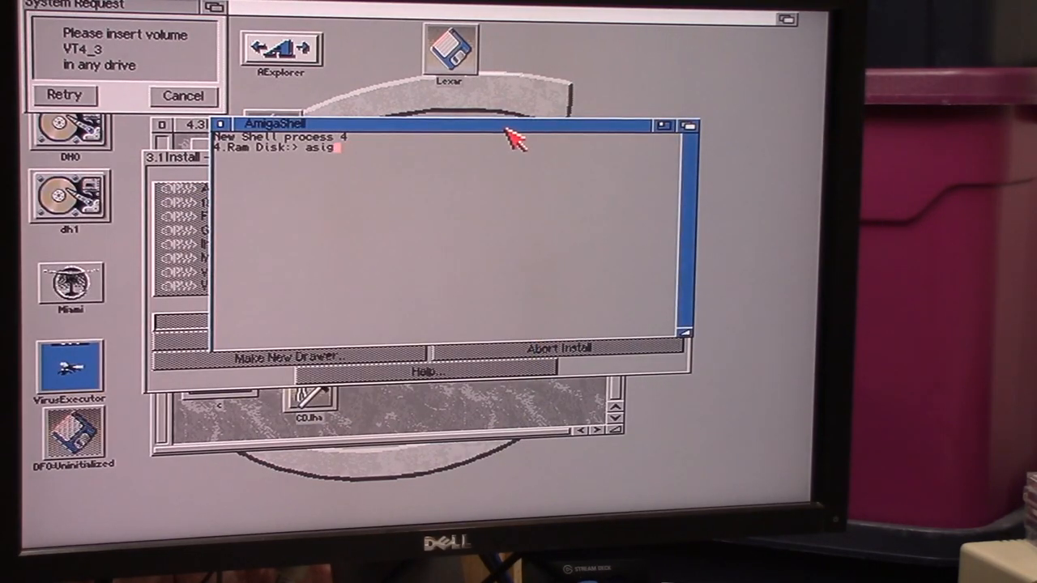
text(sn)
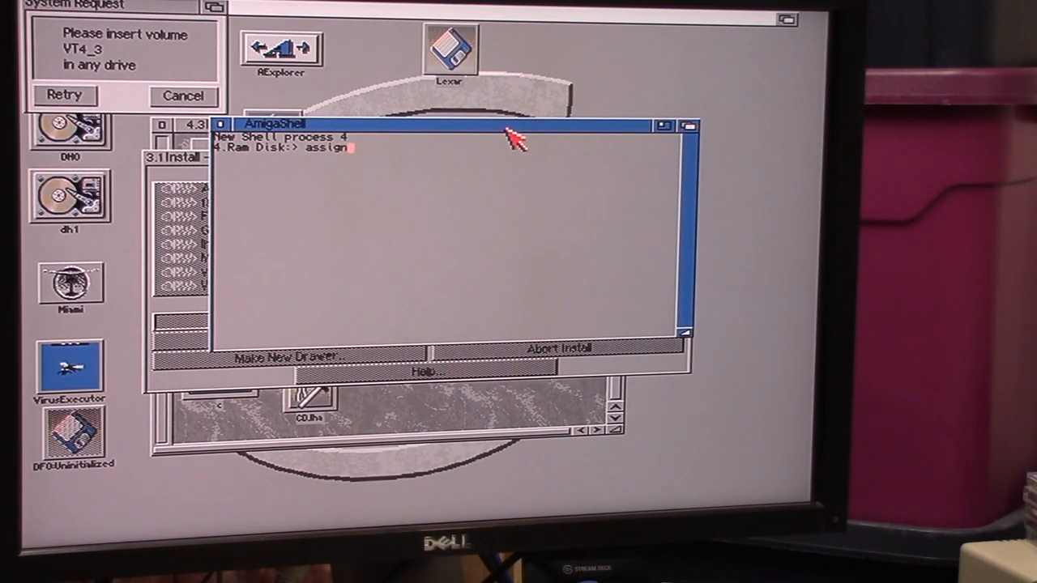
text(VT4_)
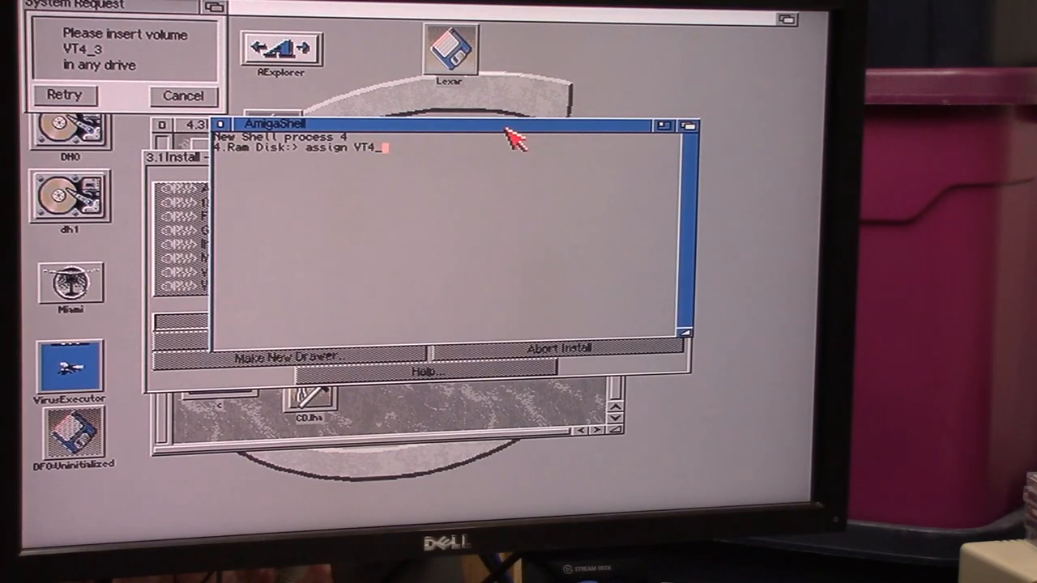
text(3:)
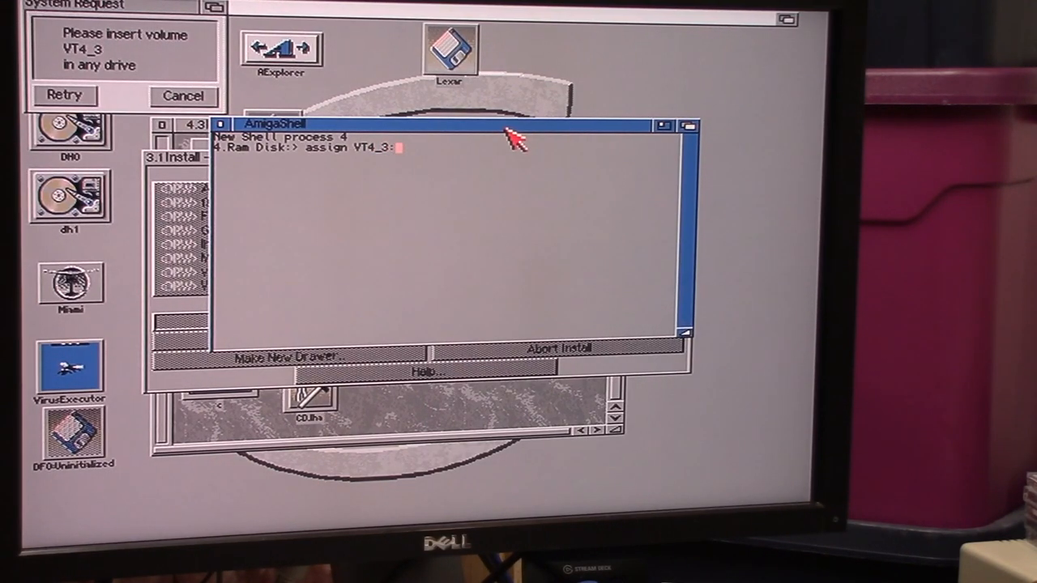
text("Lexar)
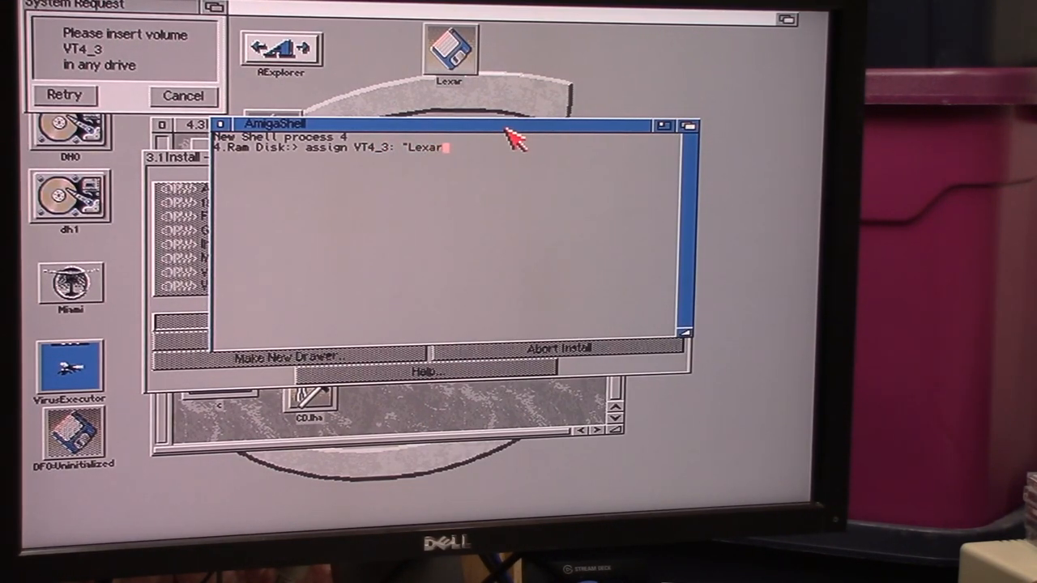
text(:V)
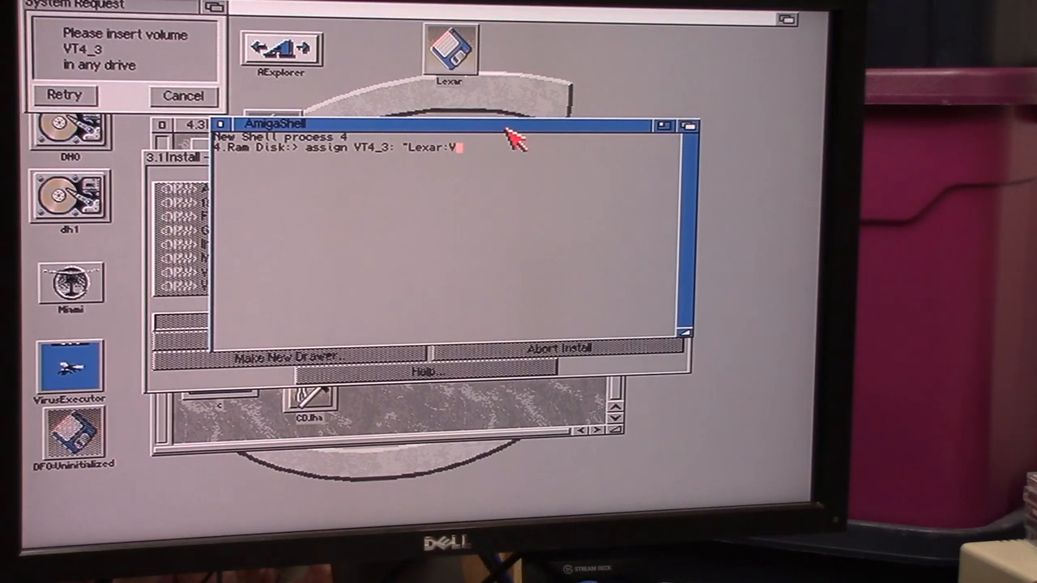
text(T4_)
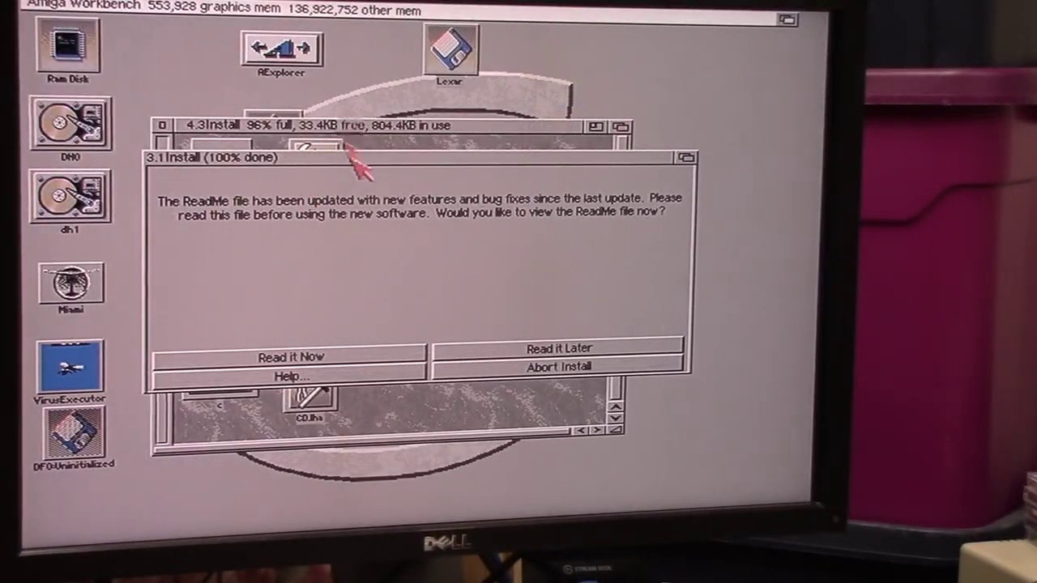
mouse_move(364, 369)
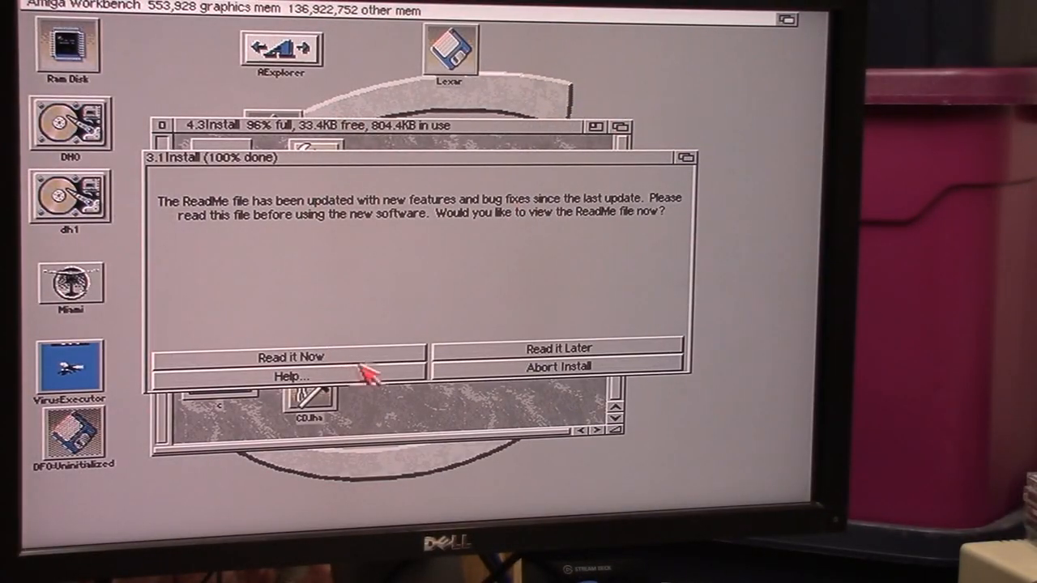
mouse_move(434, 357)
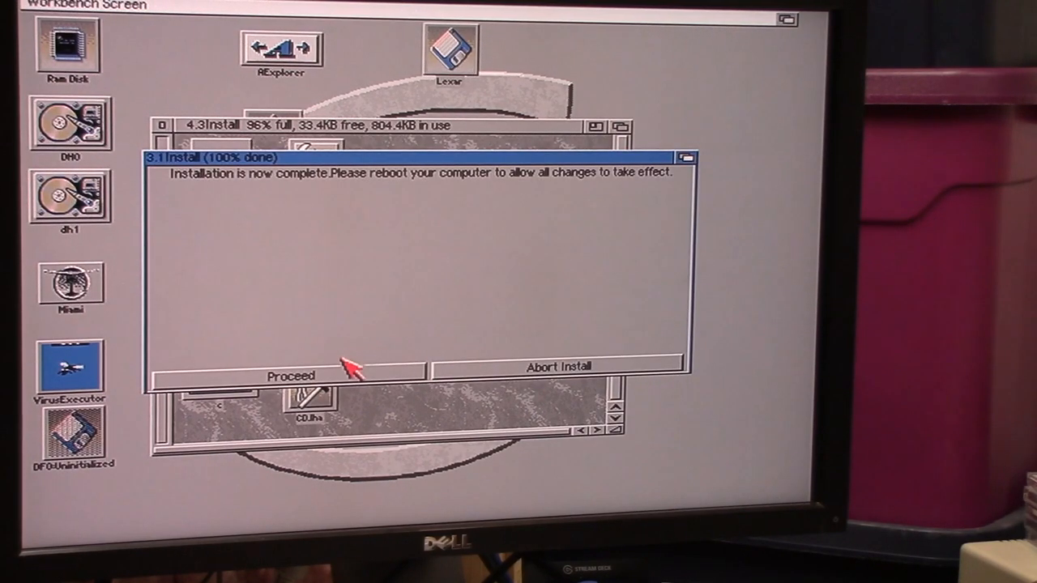
Acknowledge completion of the Toaster Flyer install into dh1:Toaster.
click(290, 371)
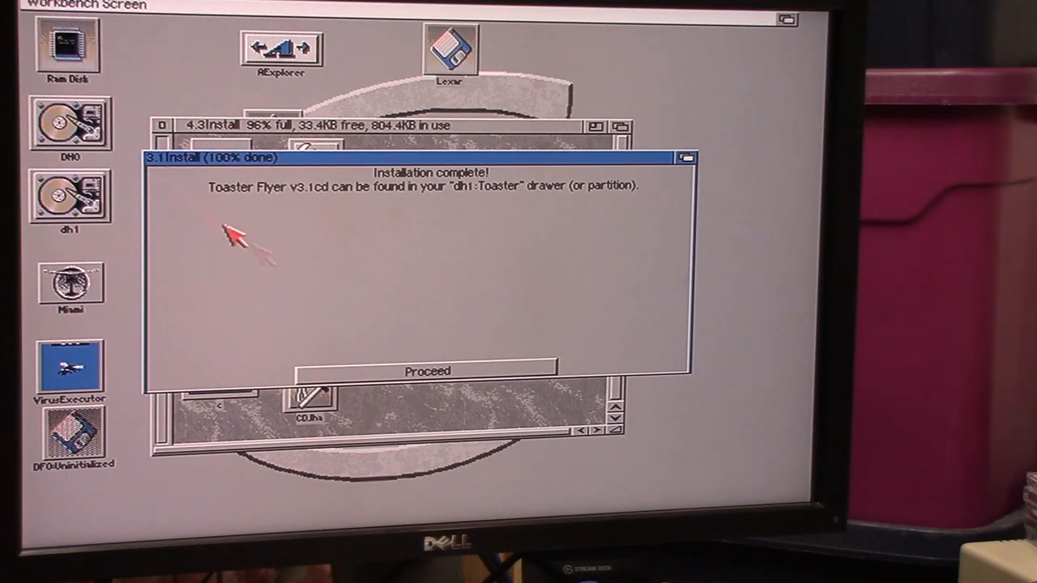
mouse_move(428, 379)
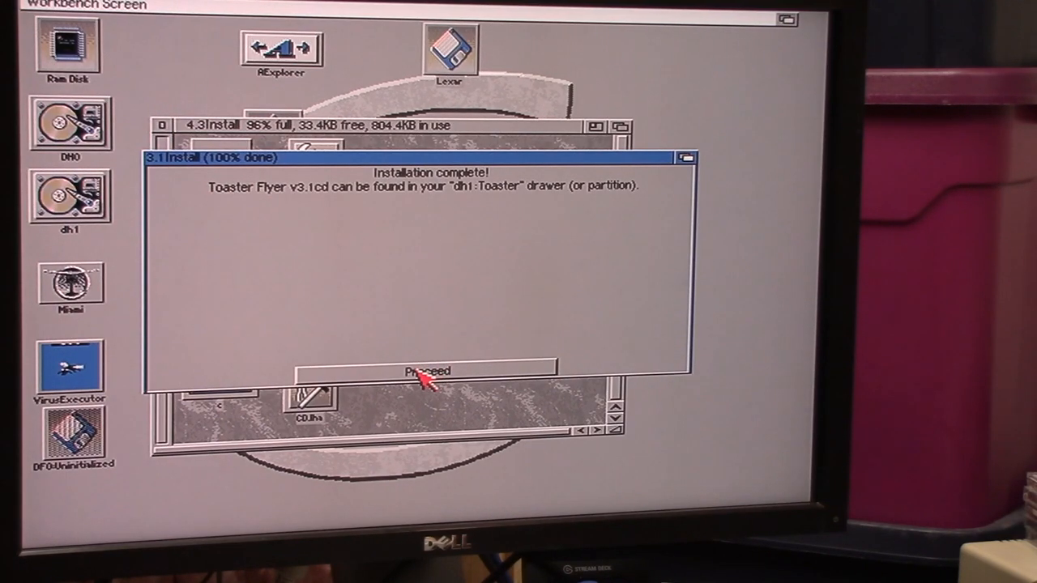
click(425, 371)
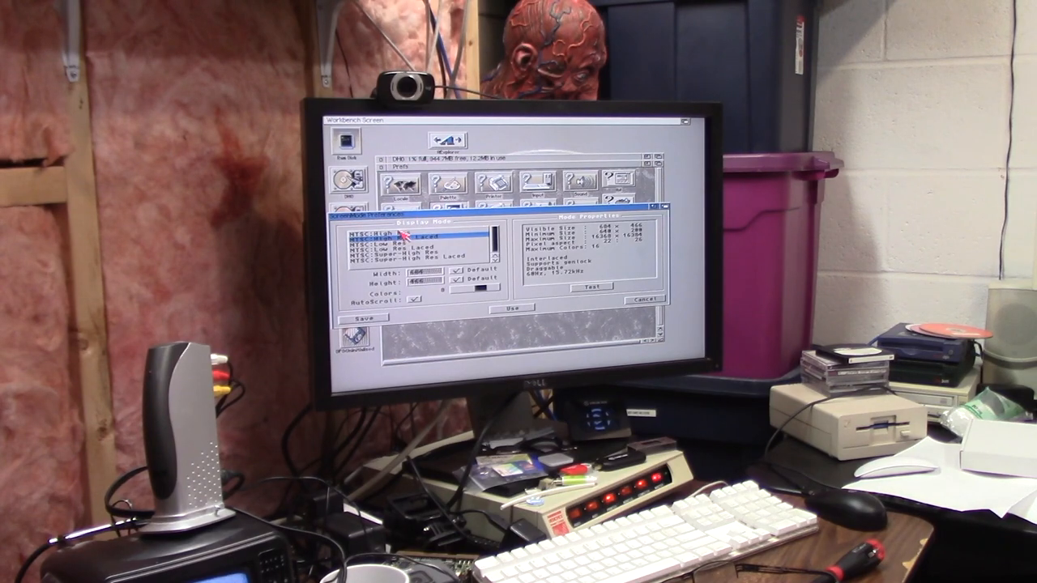
Cancel the ScreenMode prefs and bring up the WBPattern backdrop preferences.
click(405, 230)
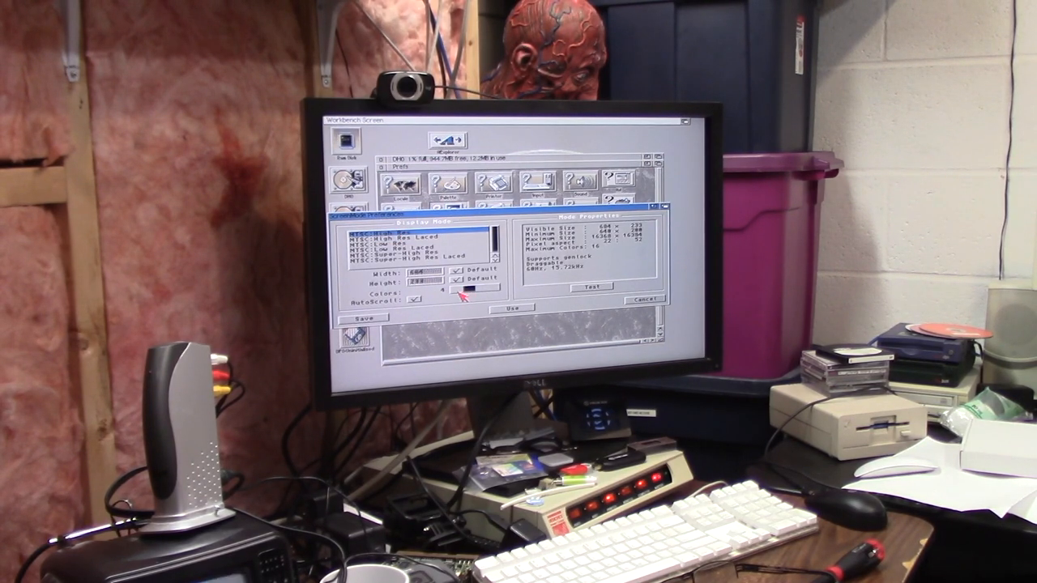
click(505, 308)
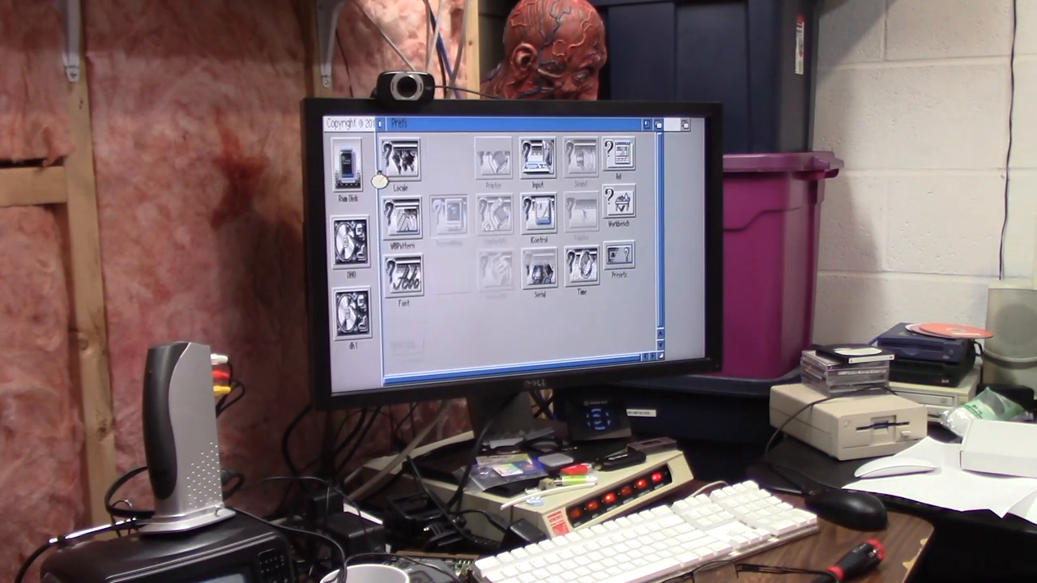
double_click(400, 224)
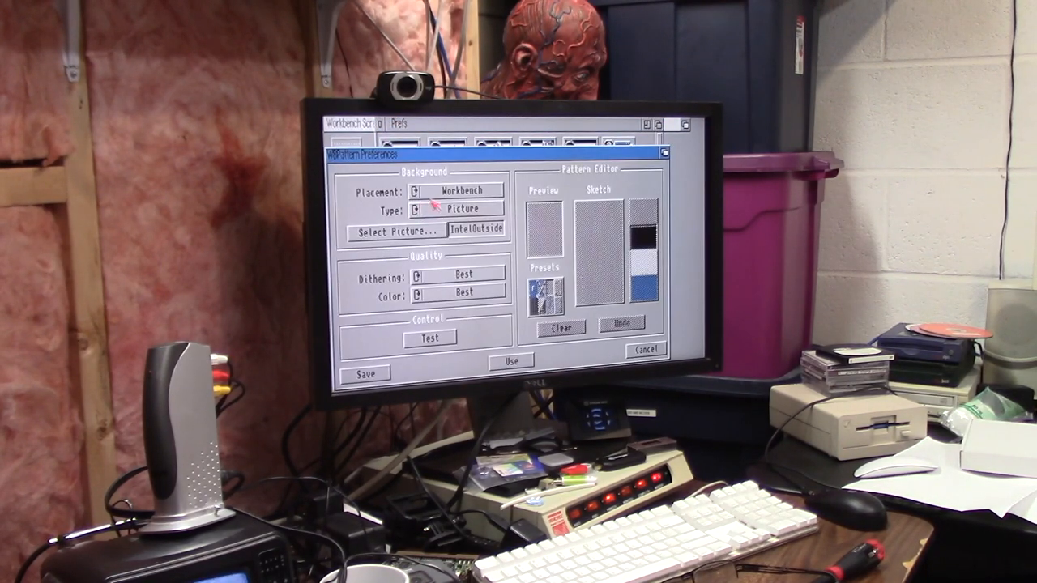